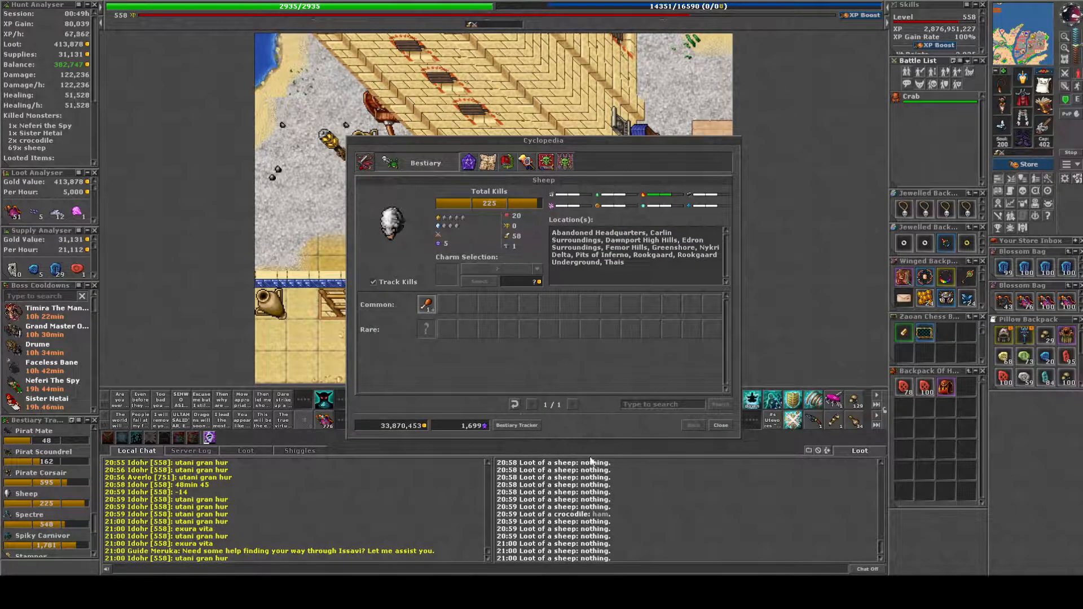
Step: Check the Sheep bestiary entry's Venore Surroundings map location, then close the Cyclopedia to head toward the spawn
{"action": "left_click", "coordinate": [719, 425]}
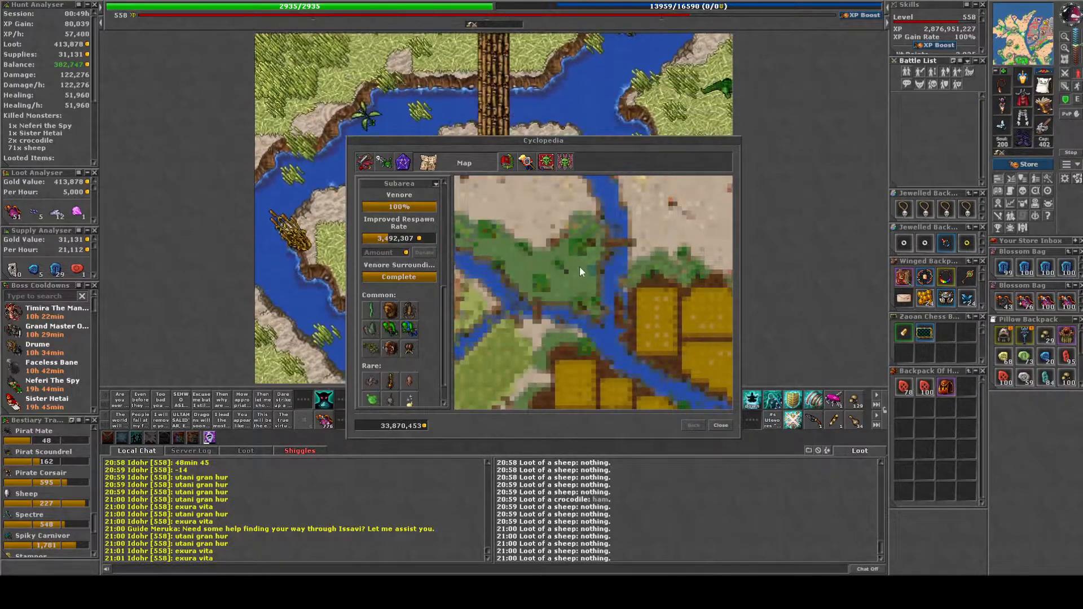
{"action": "left_click", "coordinate": [720, 425]}
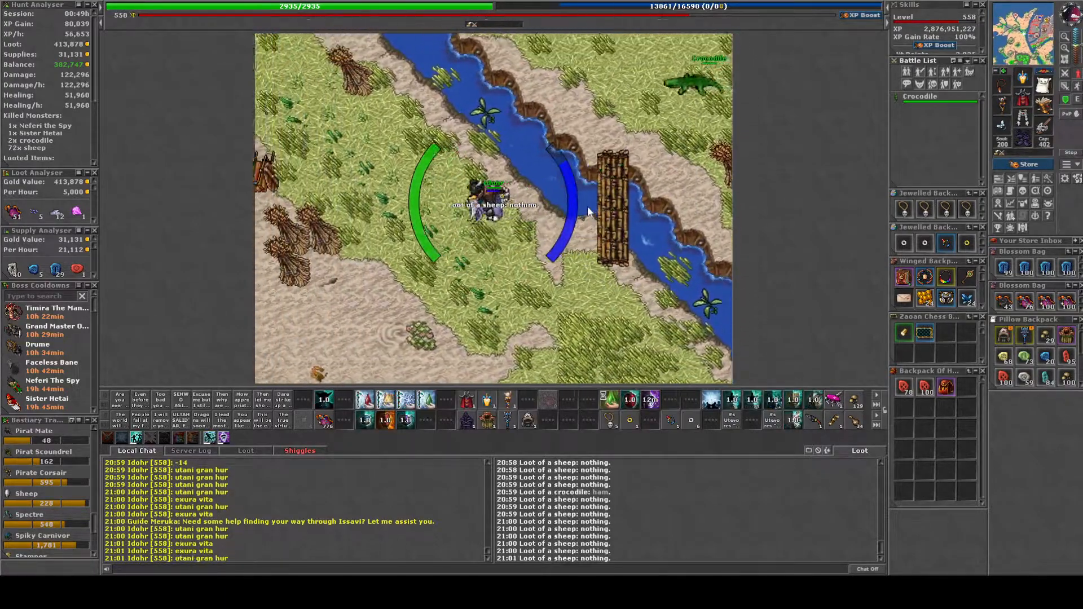